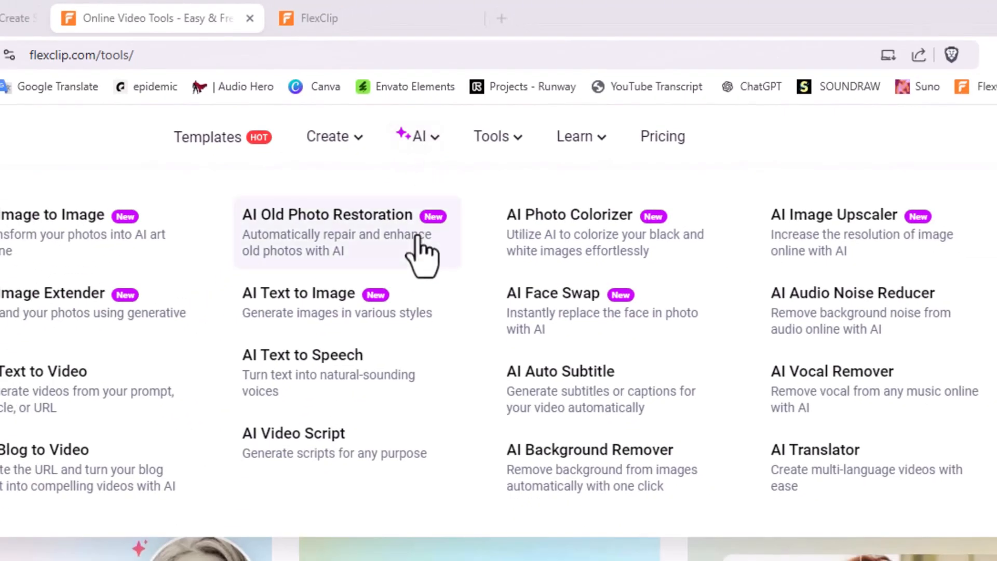
mouse_move(239, 239)
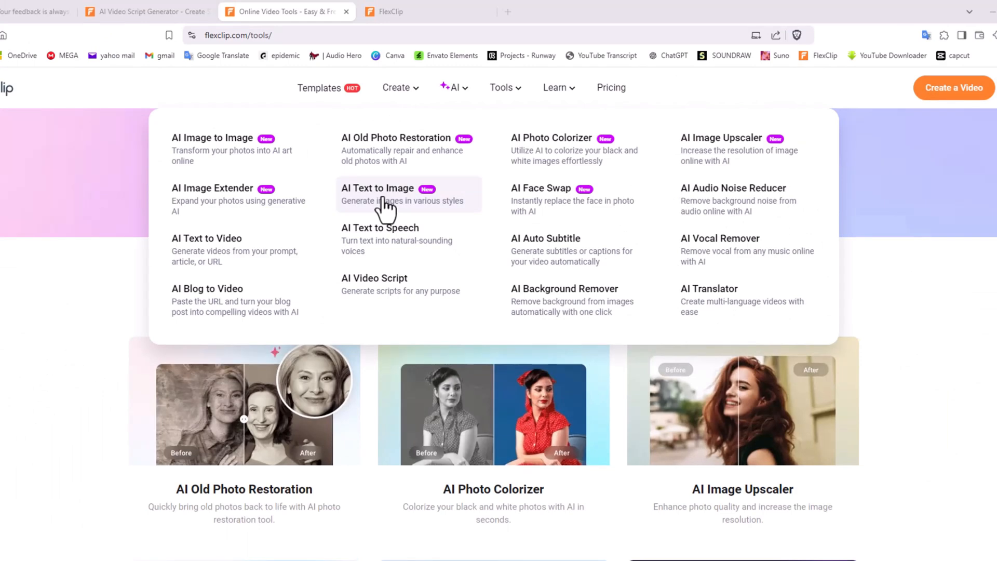
Open the AI Text to Image generator from the AI tools menu
click(374, 278)
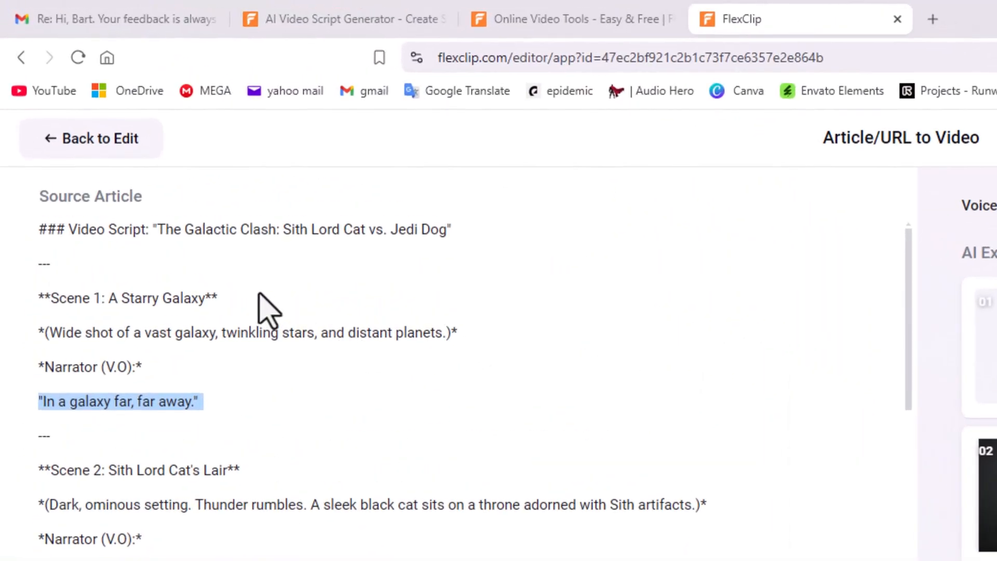
mouse_move(261, 286)
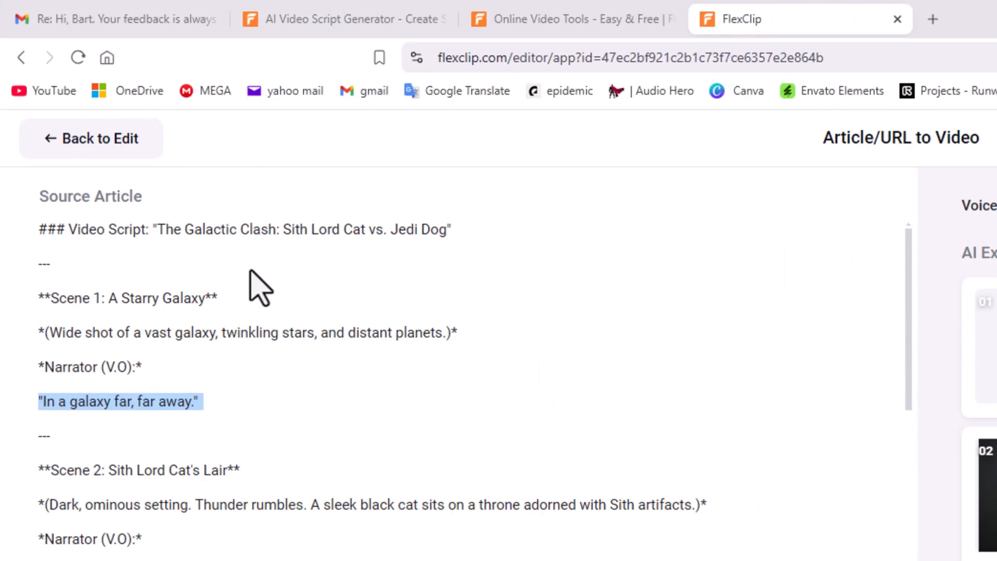
scroll(down, 3)
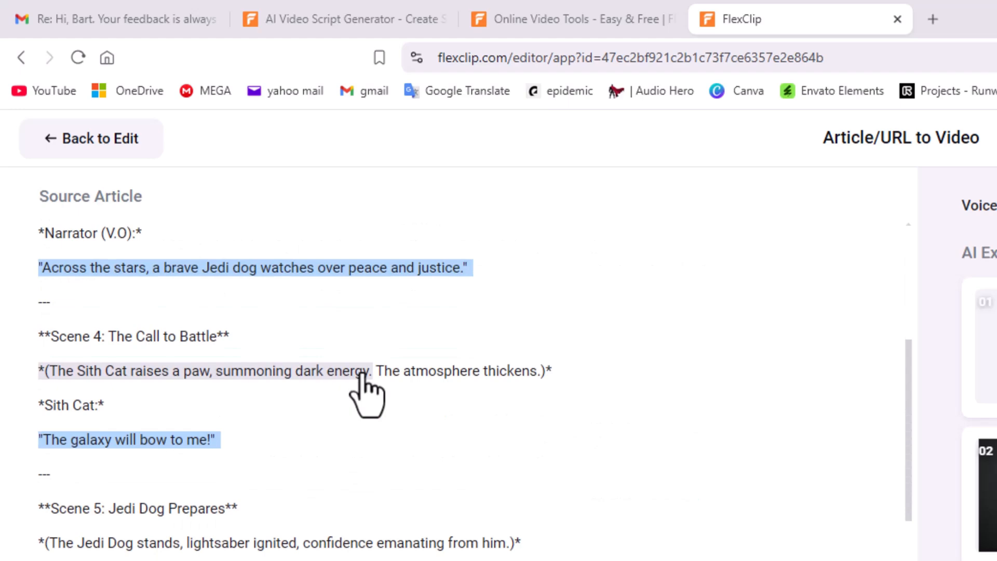
scroll(down, 3)
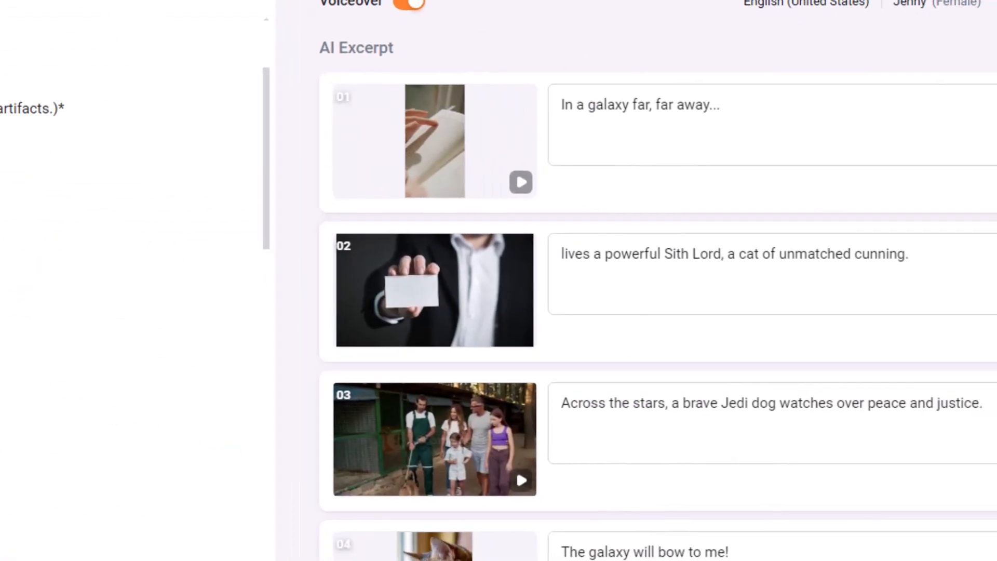
mouse_move(639, 194)
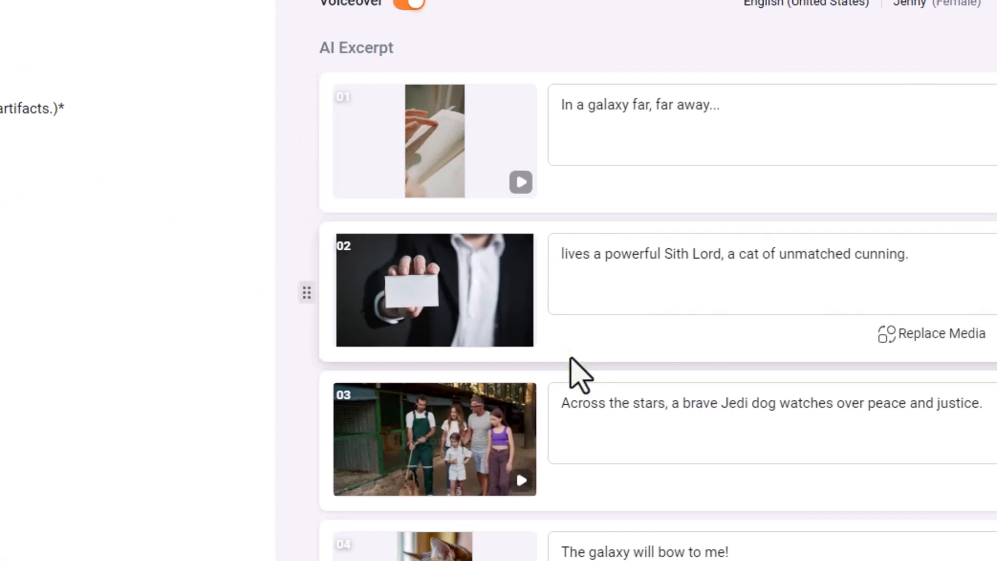
scroll(down, 3)
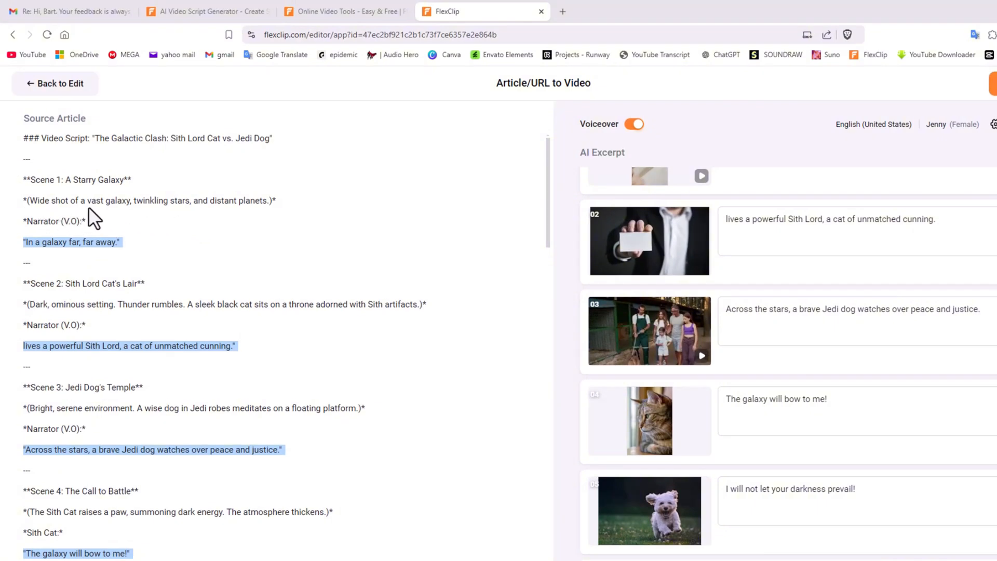
mouse_move(254, 220)
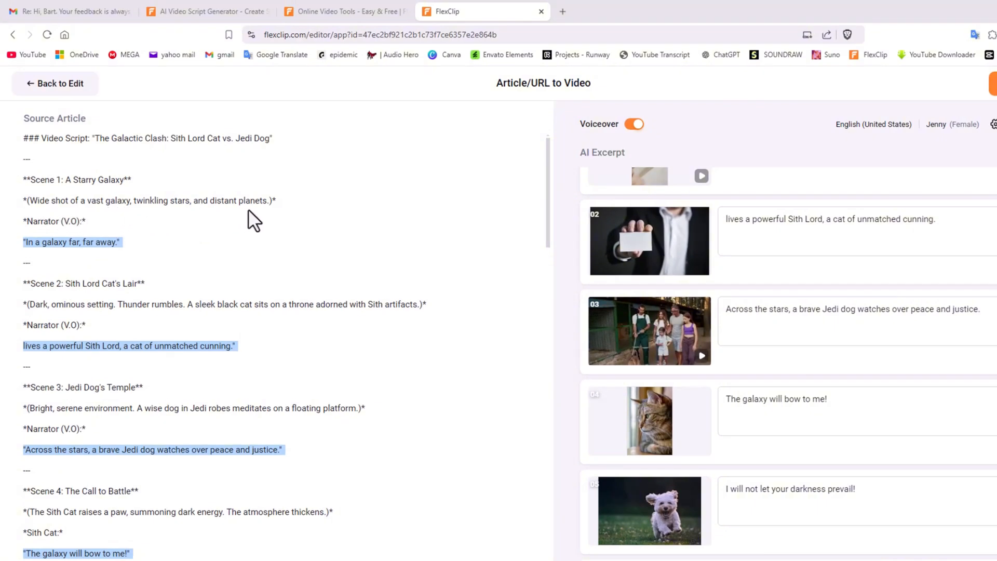
mouse_move(213, 228)
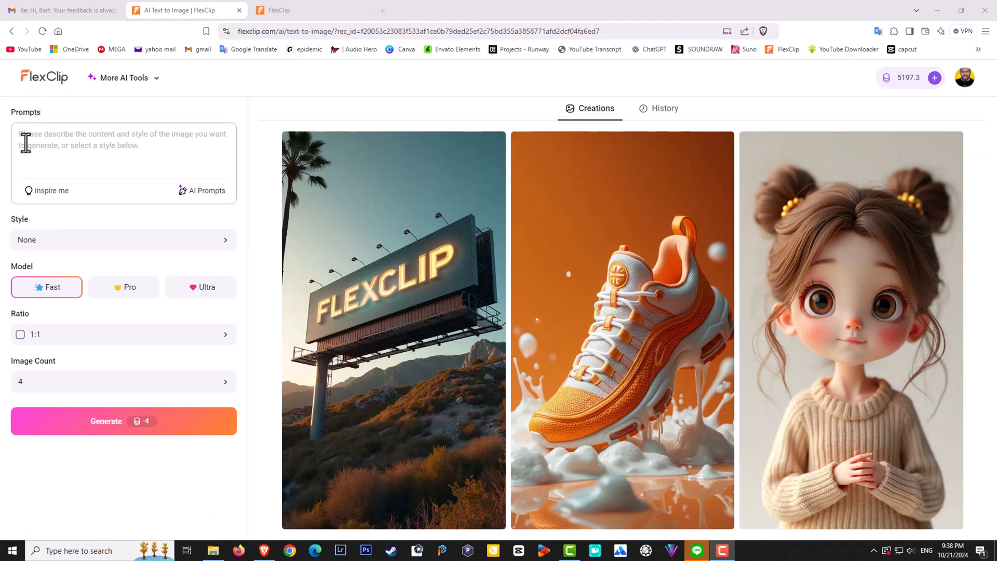
Enter the wide galaxy with distant planets prompt, using Ultra and a 16:9 ratio
text(Wide shot of a vast galaxy, twinkling stars, and distant planets.)
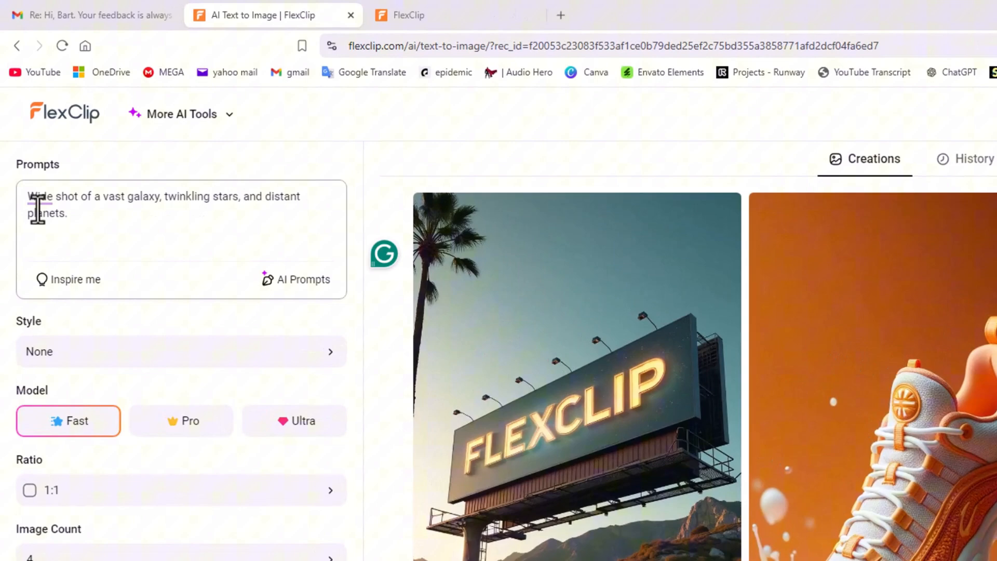
mouse_move(146, 350)
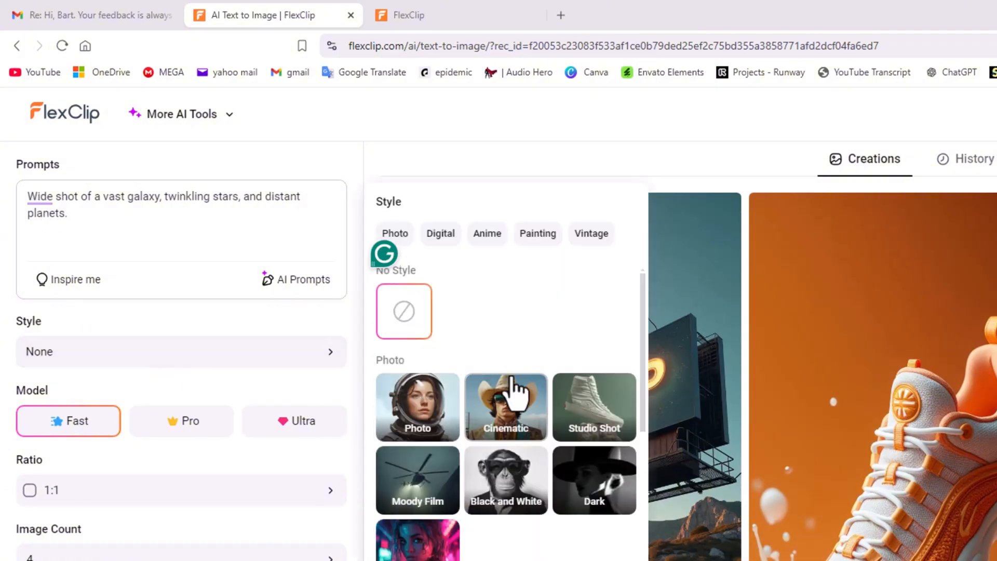
scroll(down, 3)
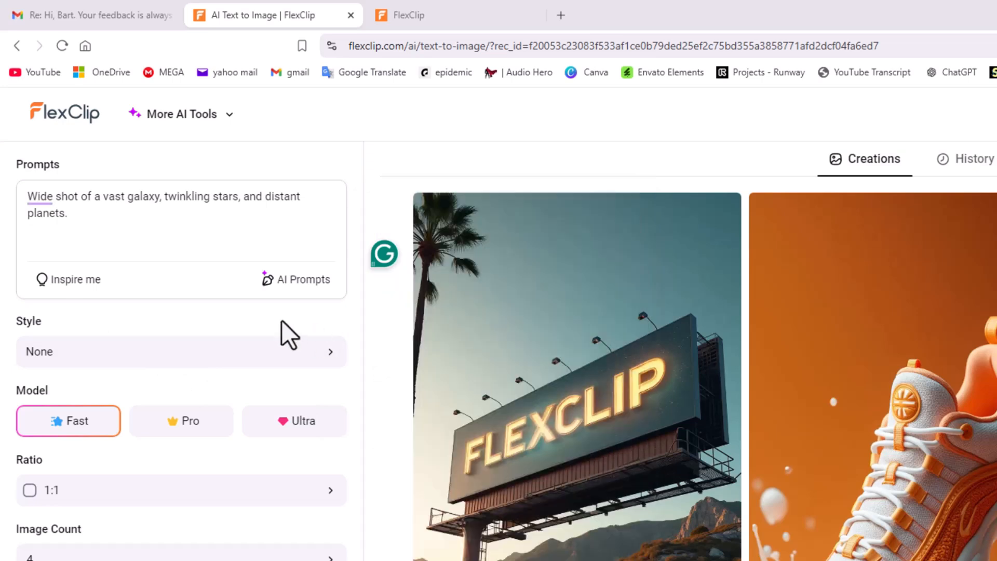
mouse_move(104, 470)
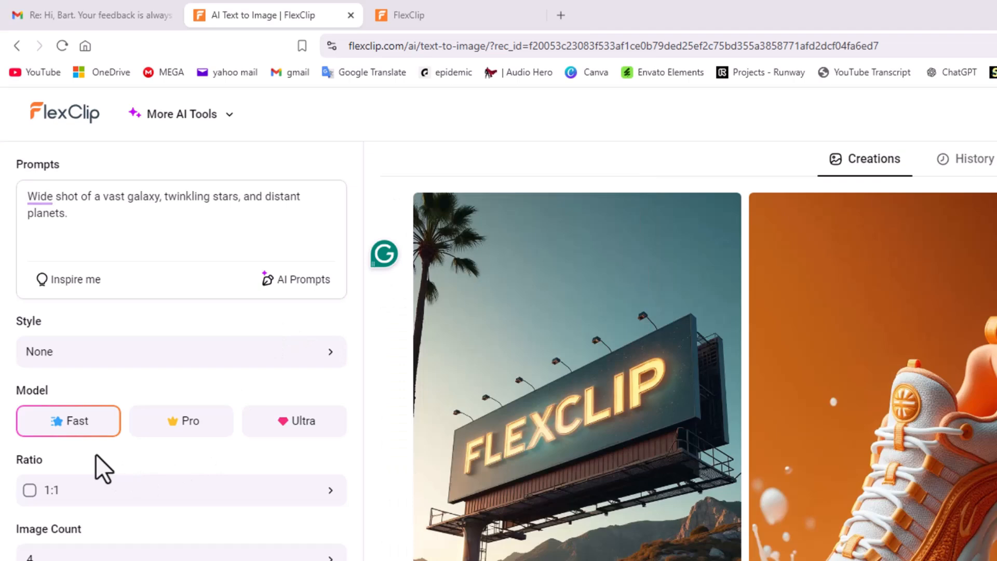
mouse_move(283, 461)
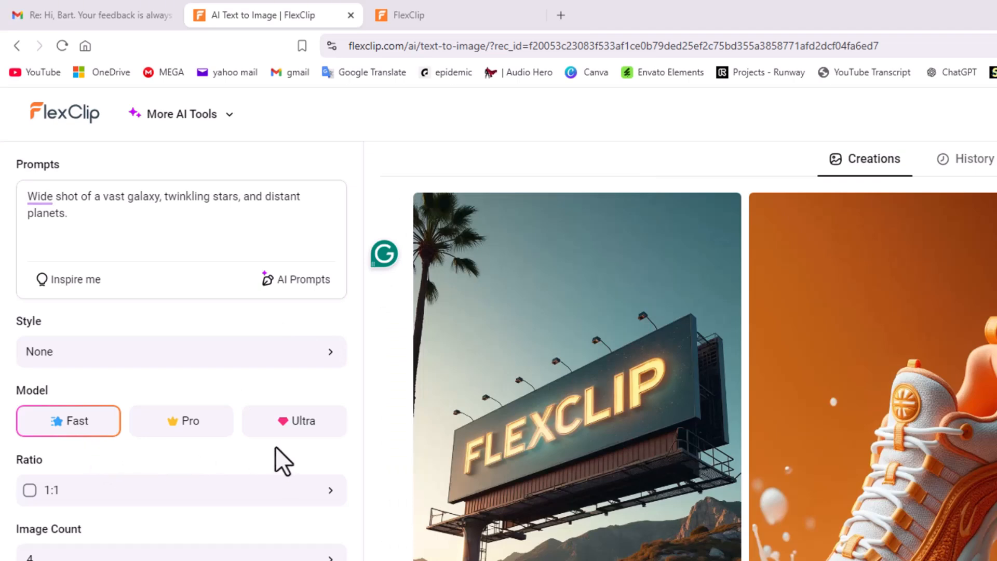
click(181, 375)
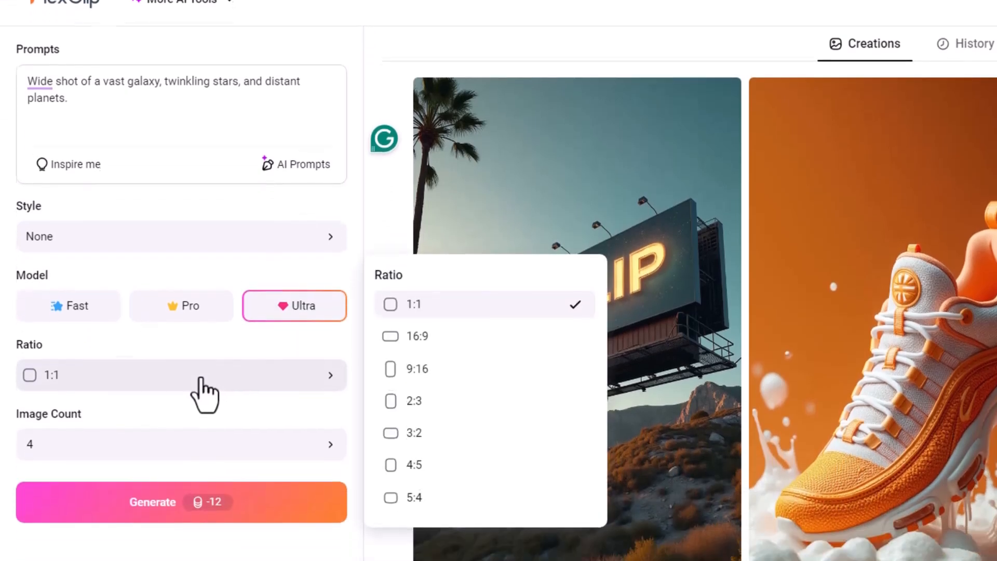
click(422, 336)
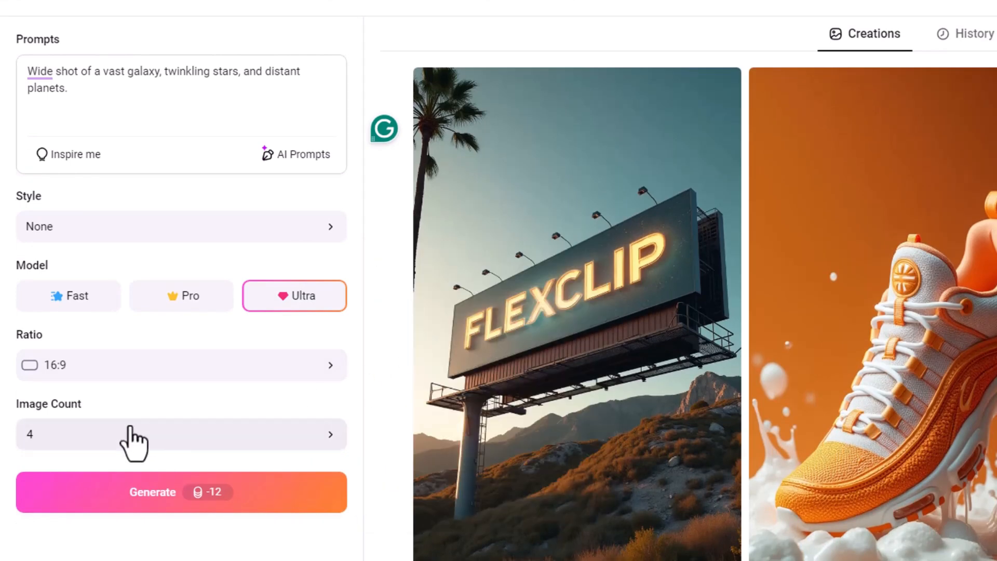
mouse_move(133, 448)
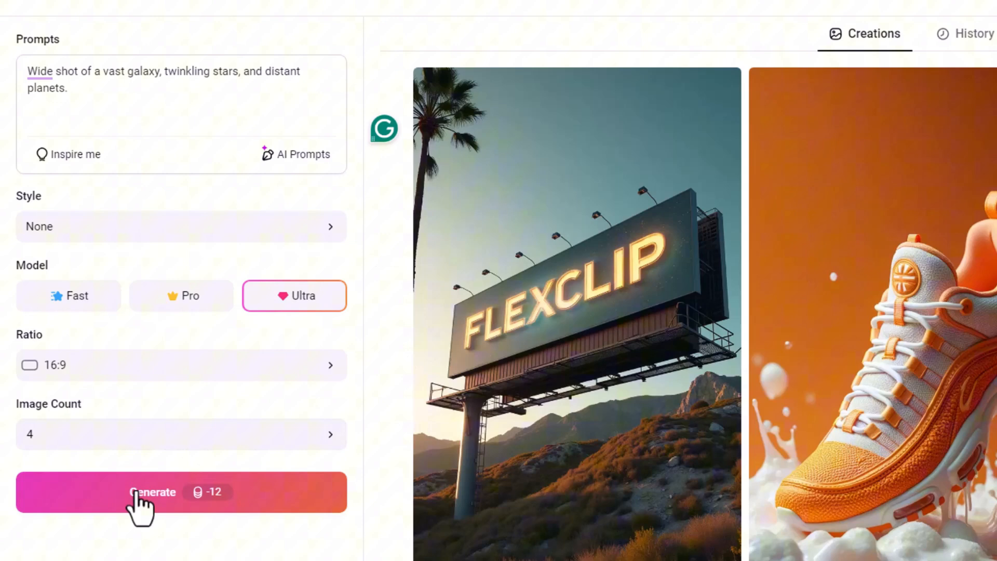
Generate four galaxy images and download the one over glowing clouds
click(181, 492)
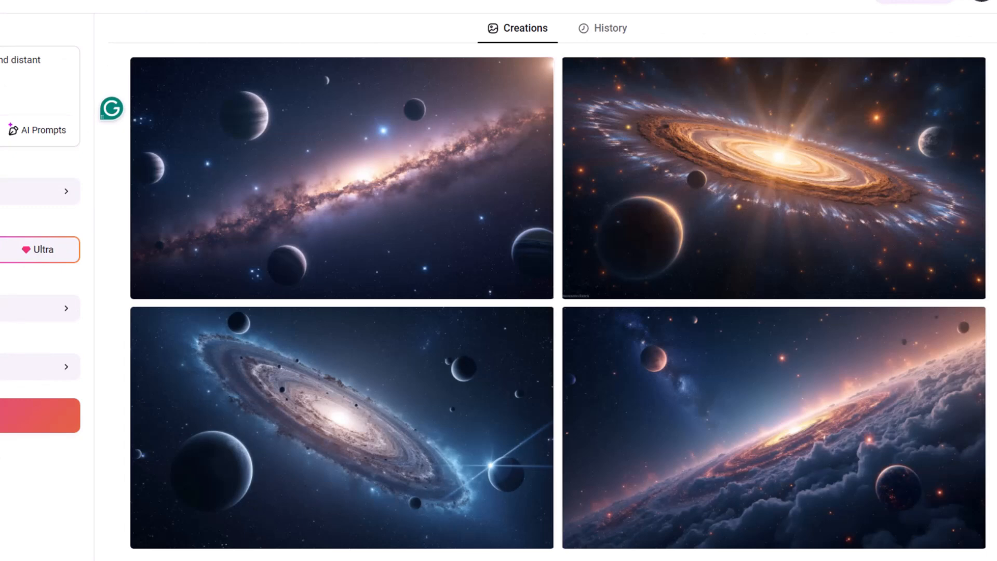
mouse_move(270, 408)
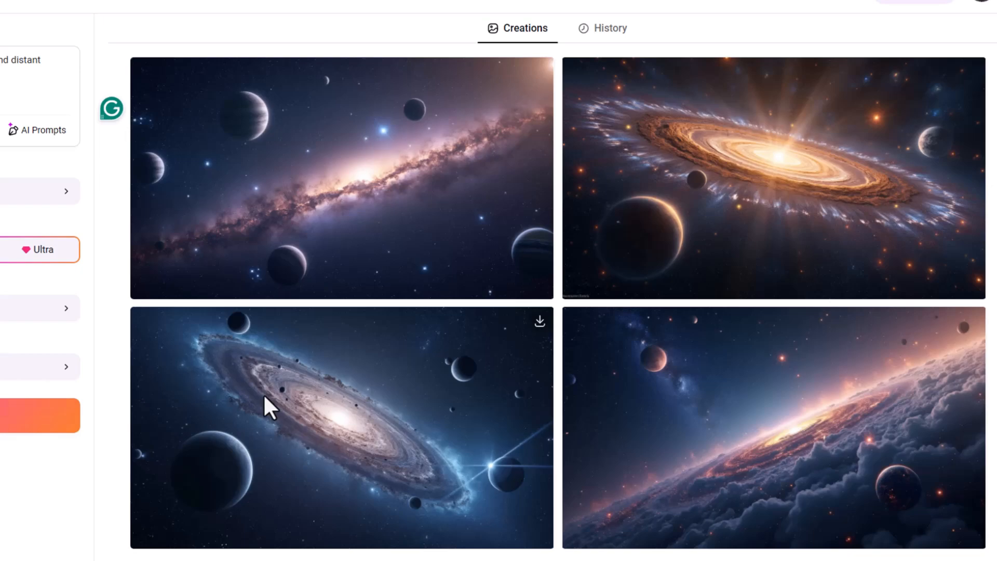
mouse_move(703, 451)
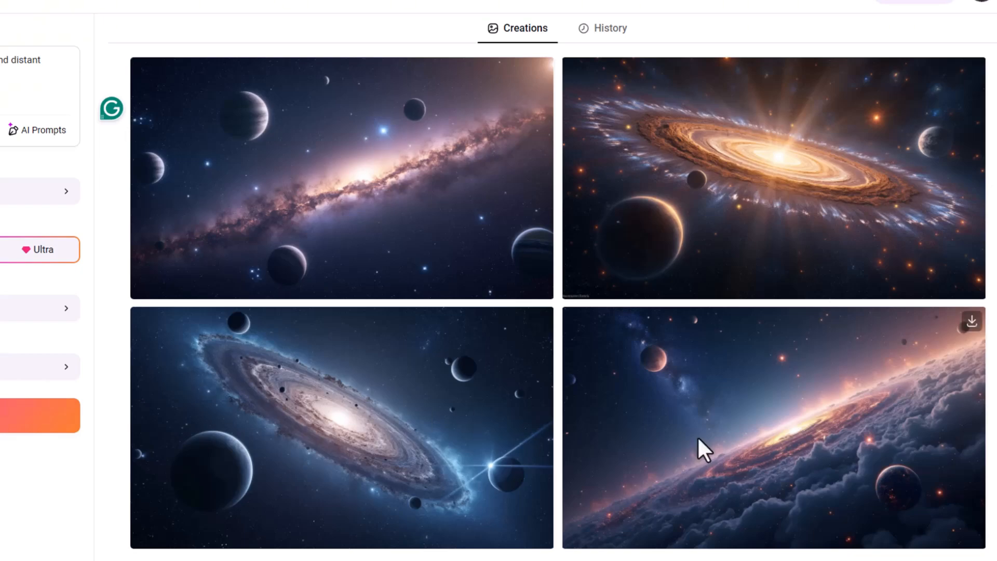
click(700, 445)
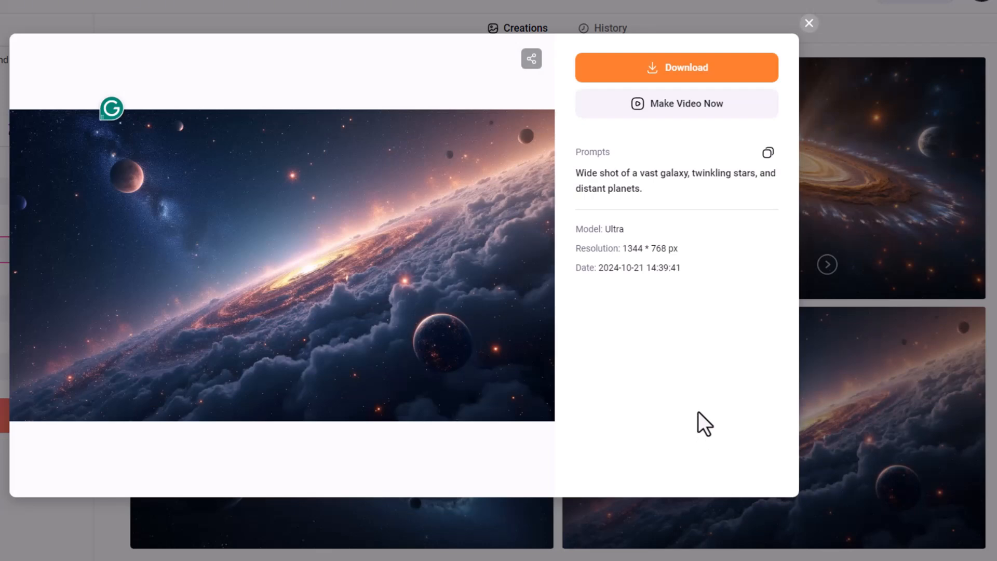
mouse_move(693, 399)
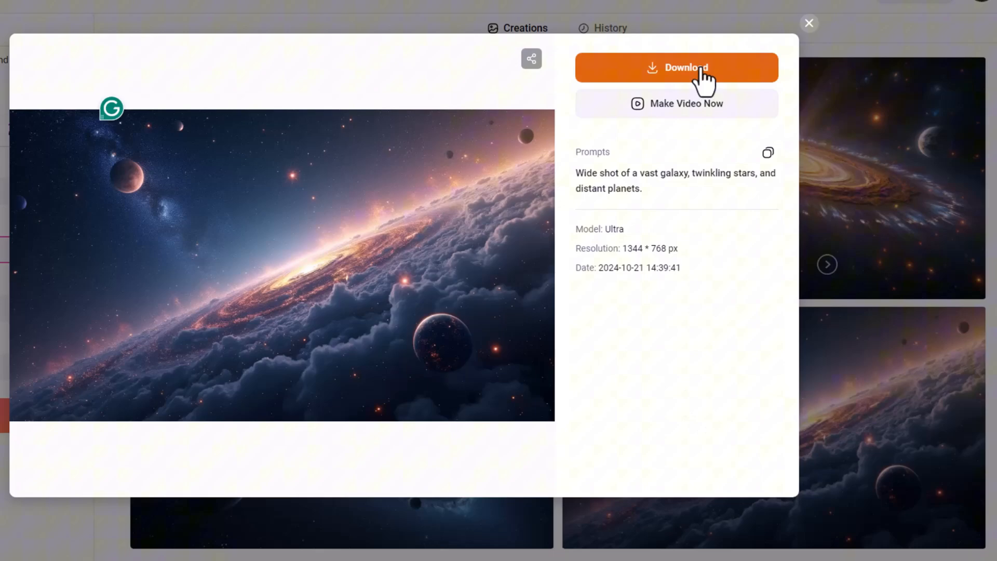
click(676, 67)
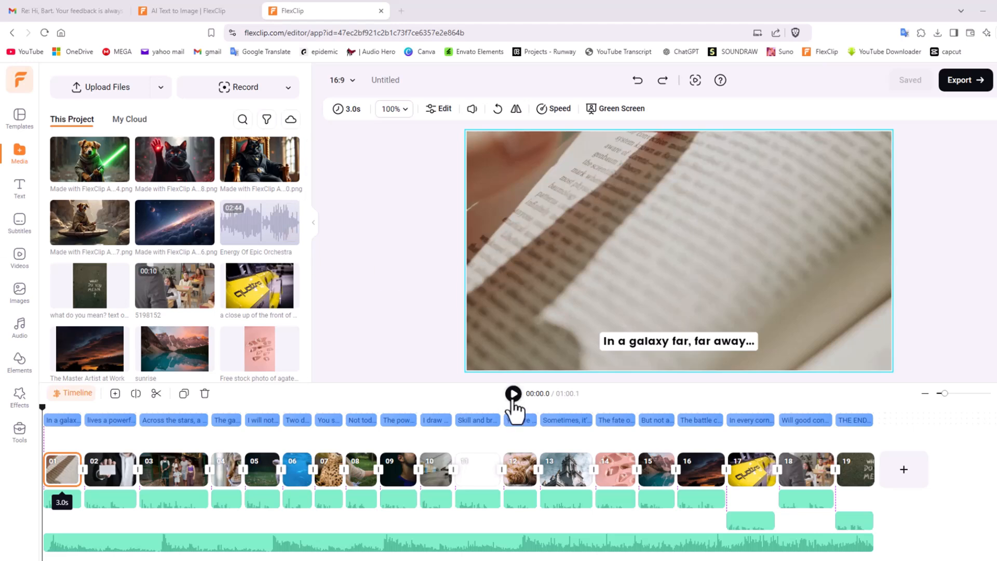
Preview the first scene of the nineteen-scene project in the editor
click(513, 394)
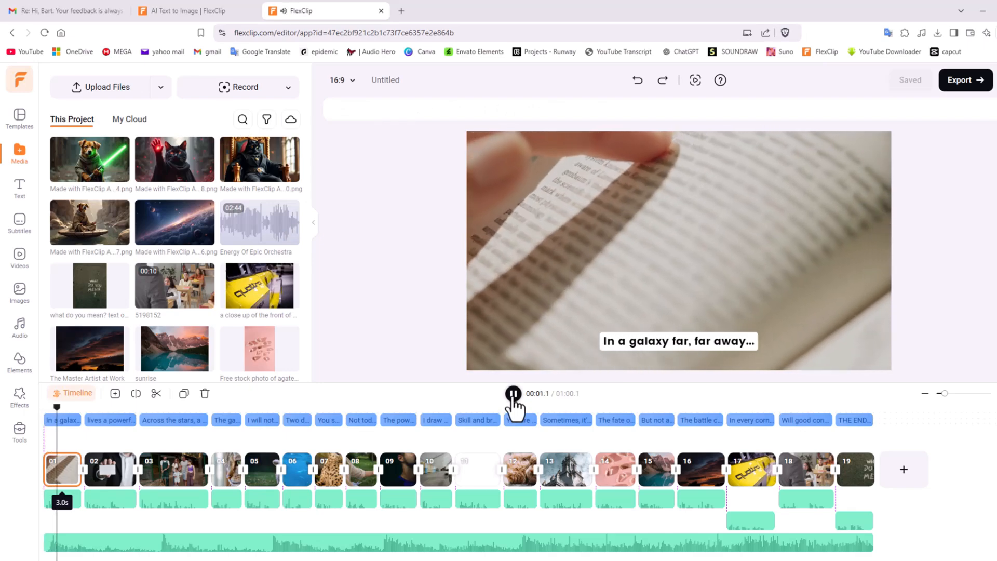
click(513, 393)
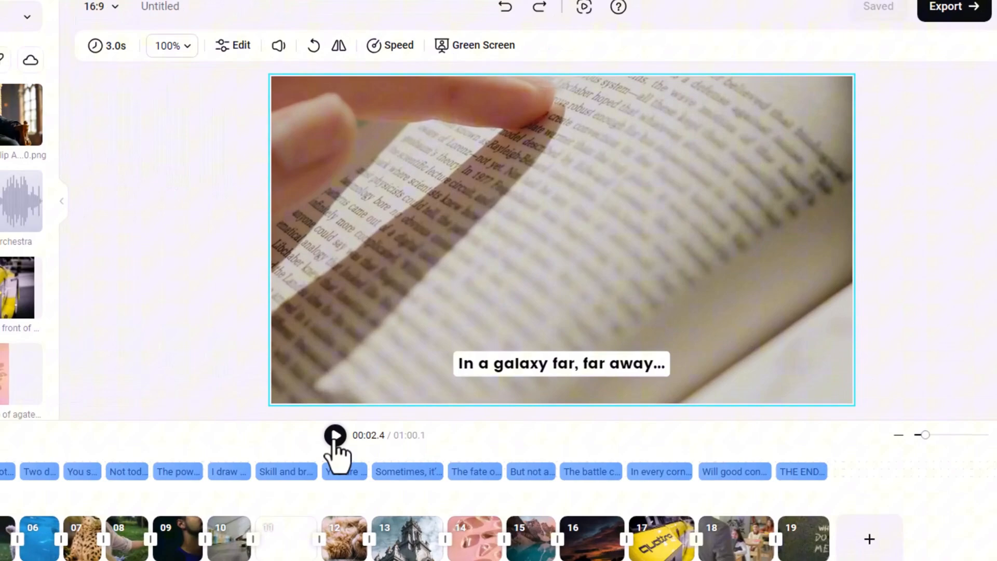
click(561, 364)
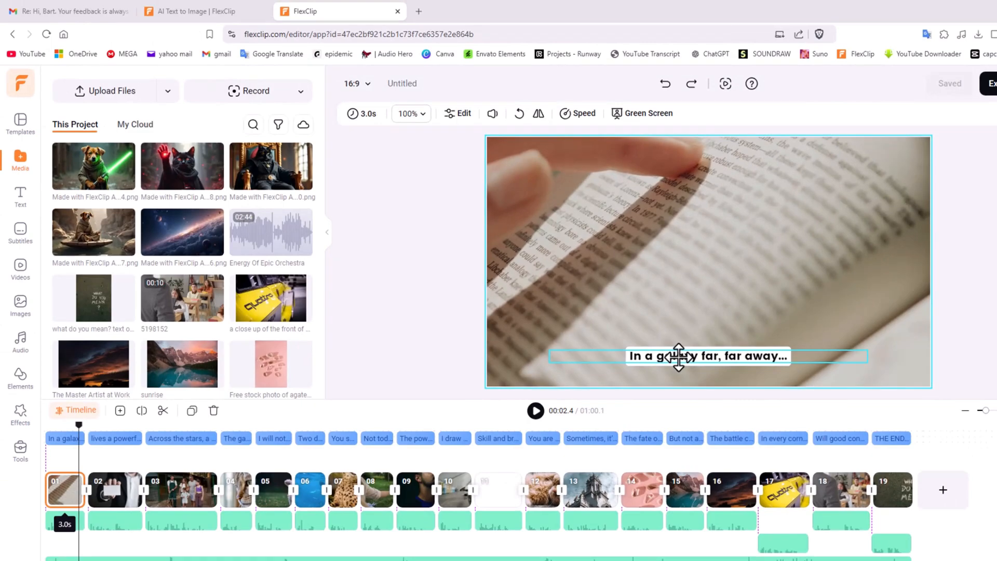
scroll(down, 3)
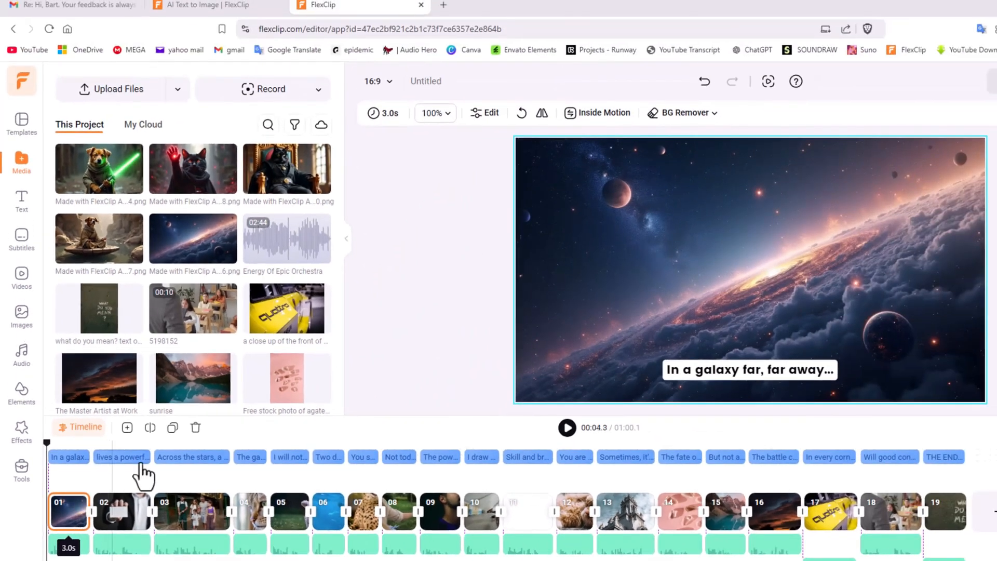
Play the second scene with the Sith cat narration, then return to the start
click(566, 427)
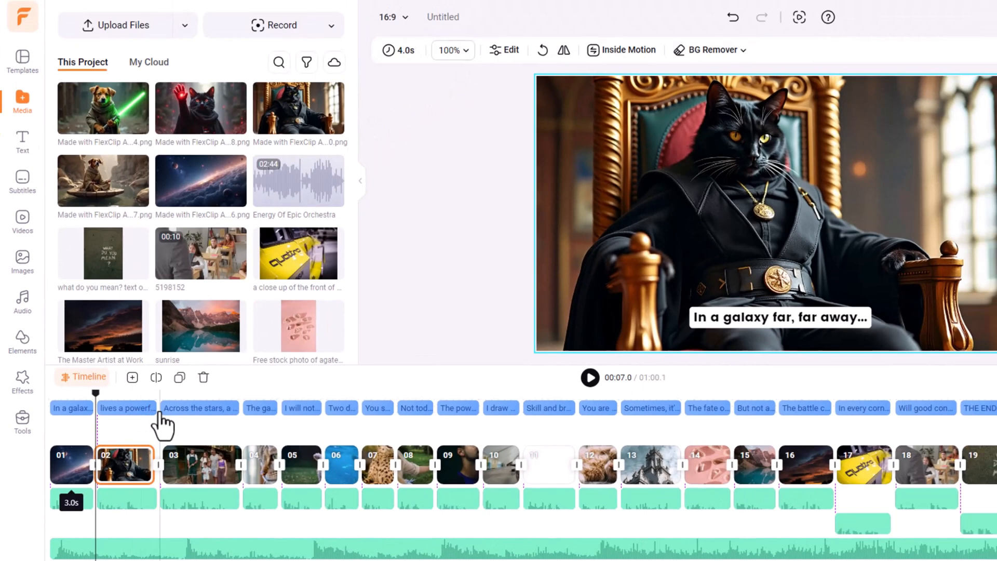
click(589, 377)
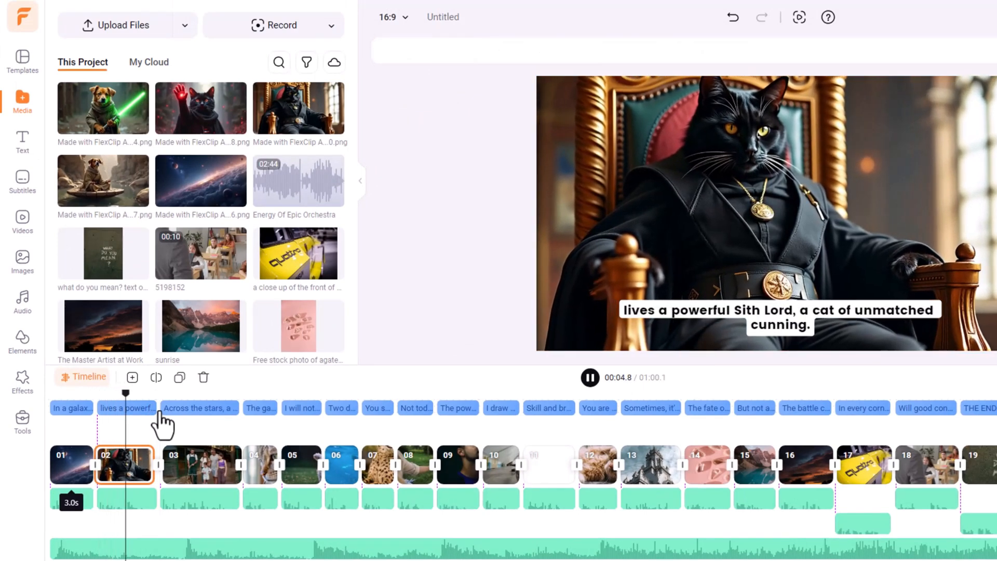
click(200, 464)
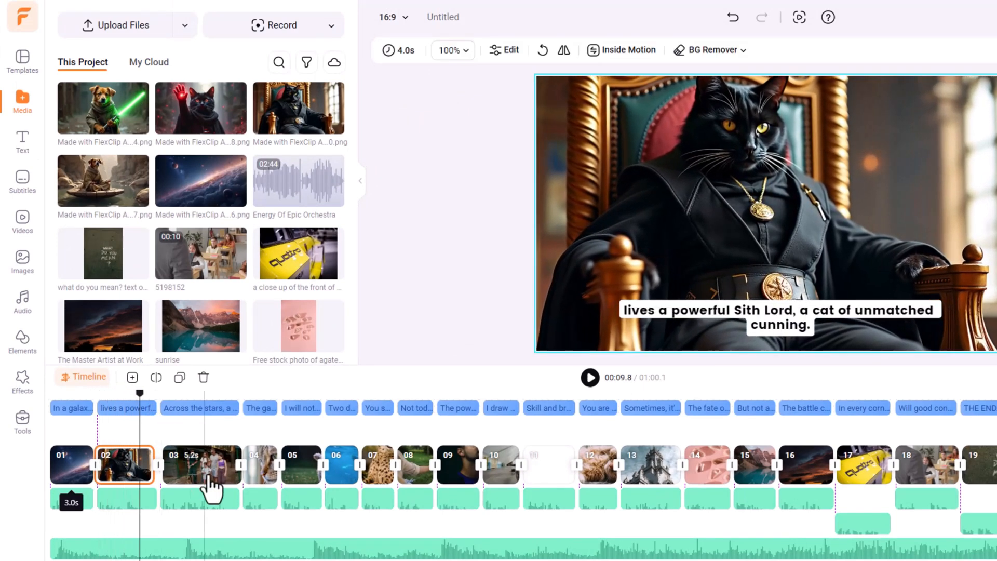
click(200, 464)
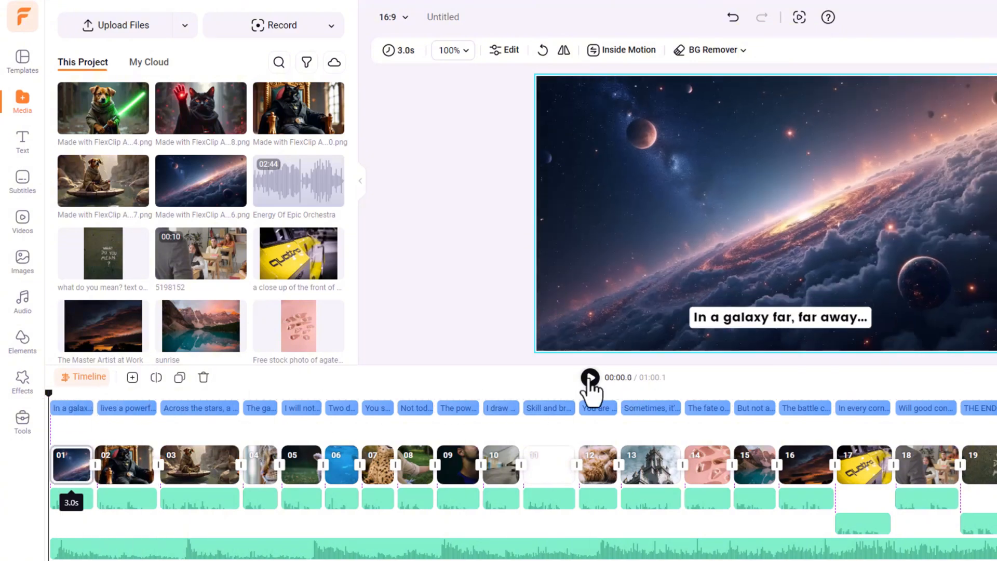
Preview the story through the Jedi dog scene, then return to the Text to Image generator
click(592, 377)
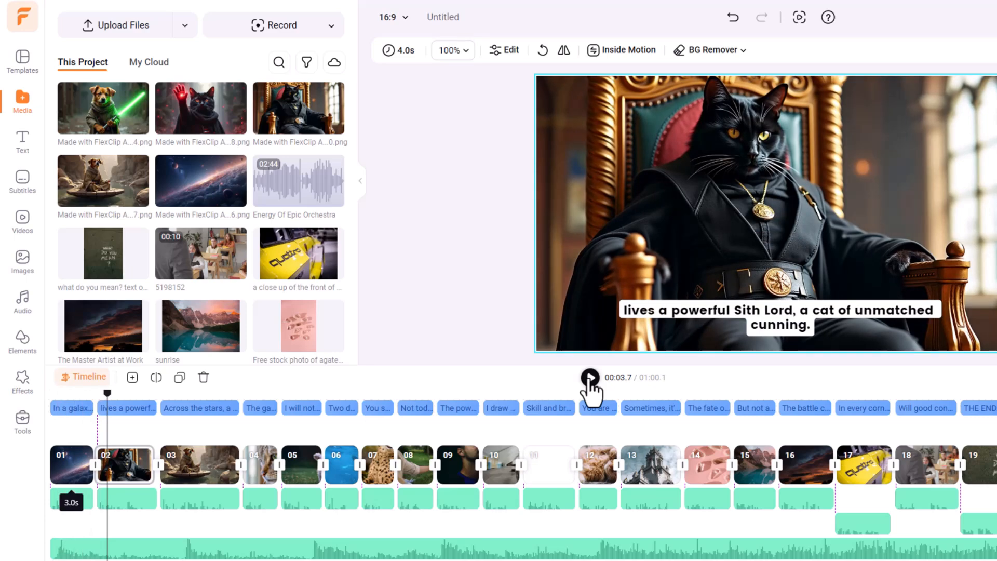
click(199, 408)
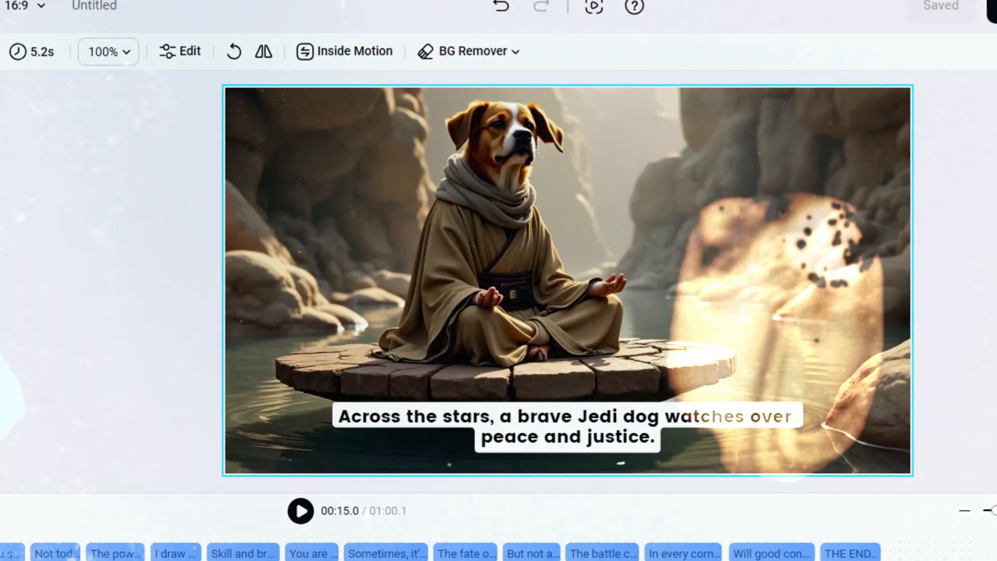
click(186, 10)
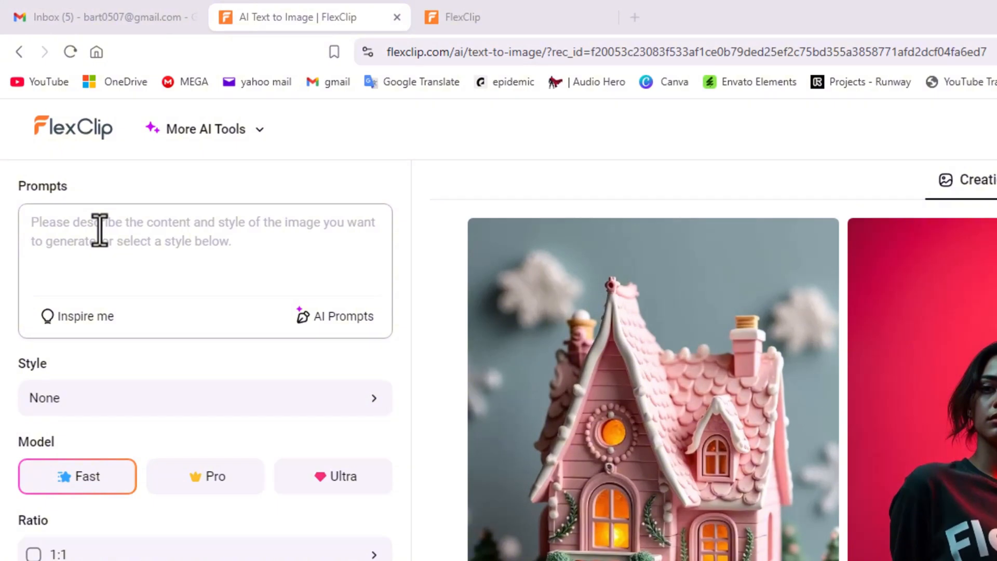
mouse_move(104, 296)
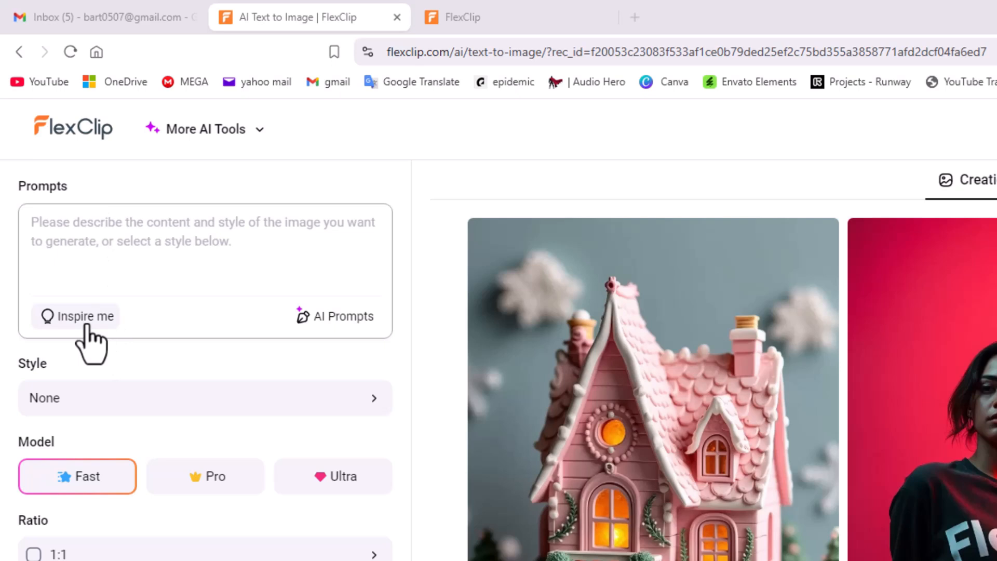
Generate a snowy forest image from a suggested snow leopard prompt with the Ultra model
click(75, 316)
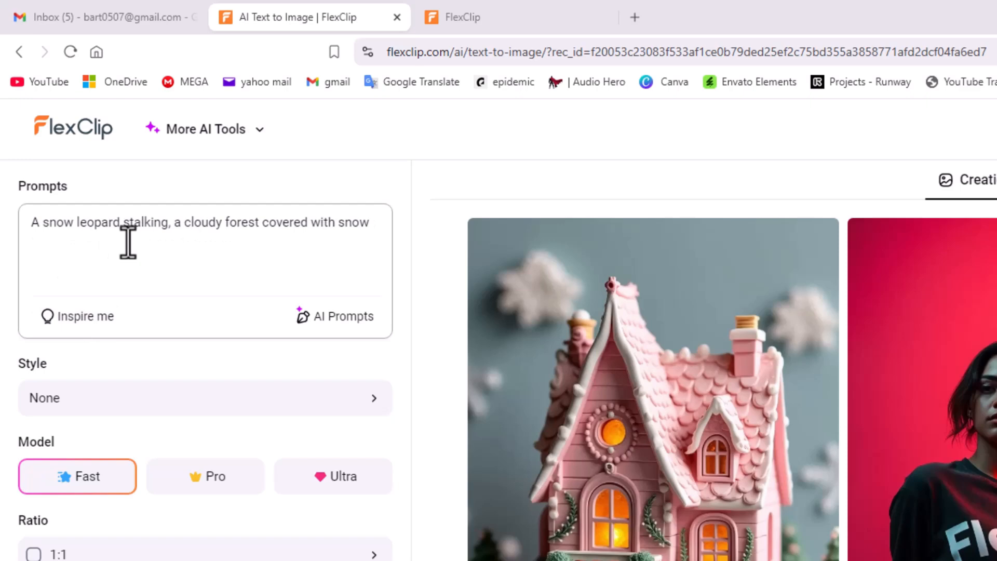
mouse_move(184, 506)
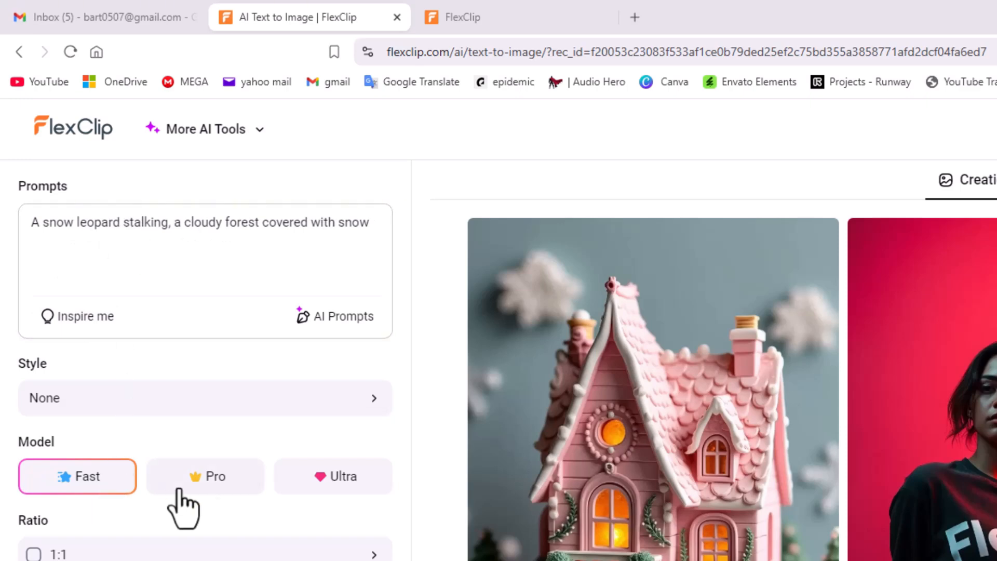
click(333, 477)
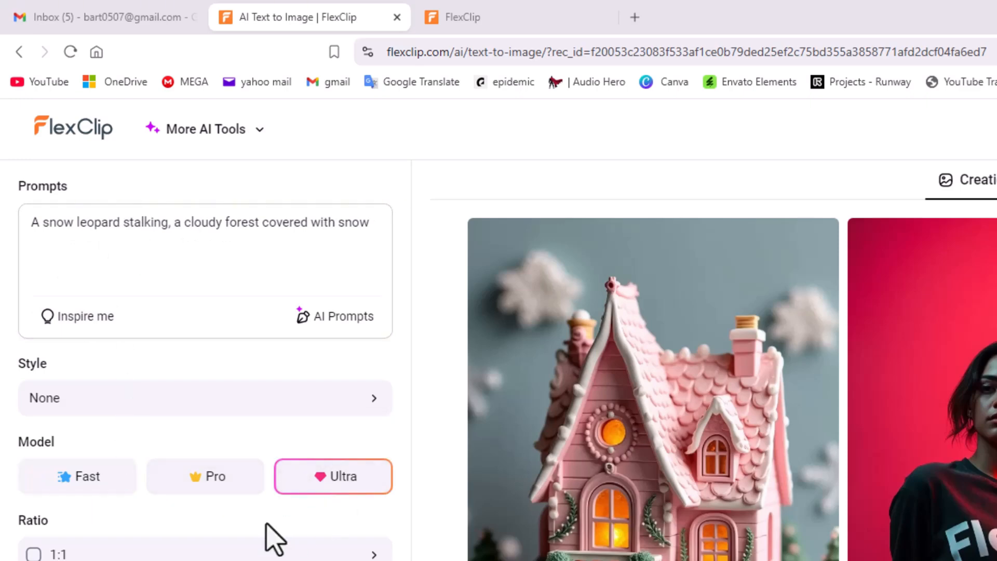
mouse_move(267, 544)
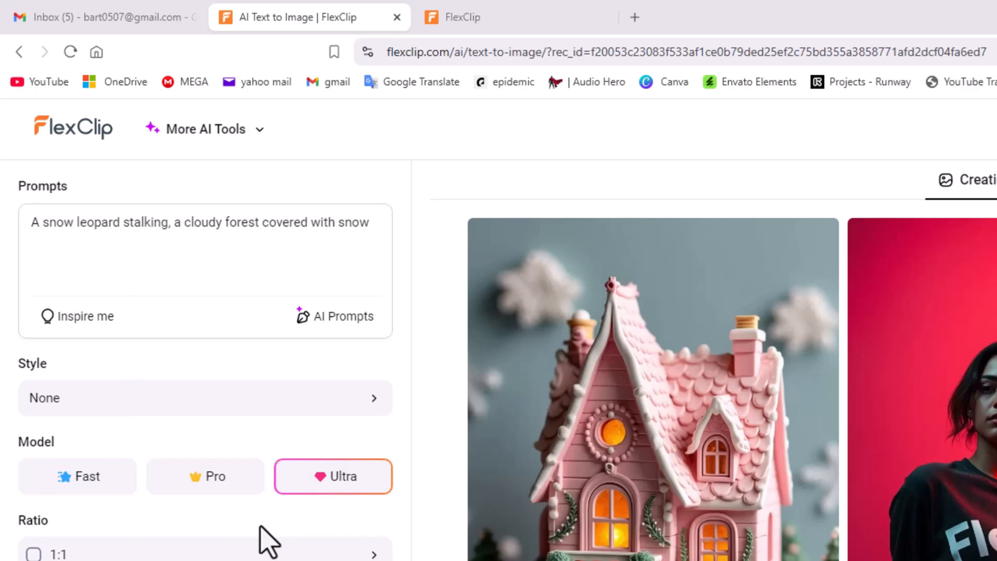
click(111, 444)
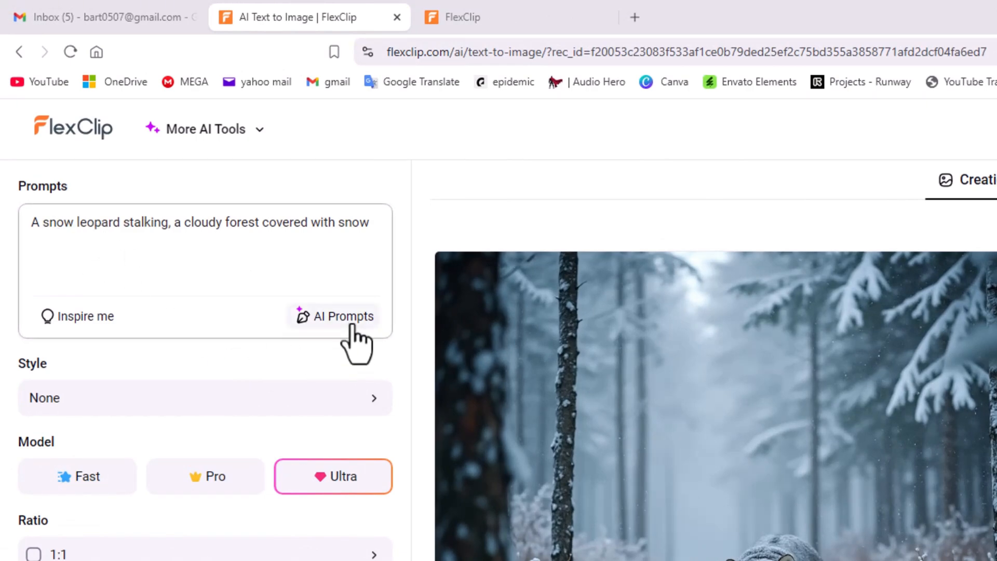
Expand the snow leopard prompt with Improve Prompts, regenerate, and view the creation history
click(343, 316)
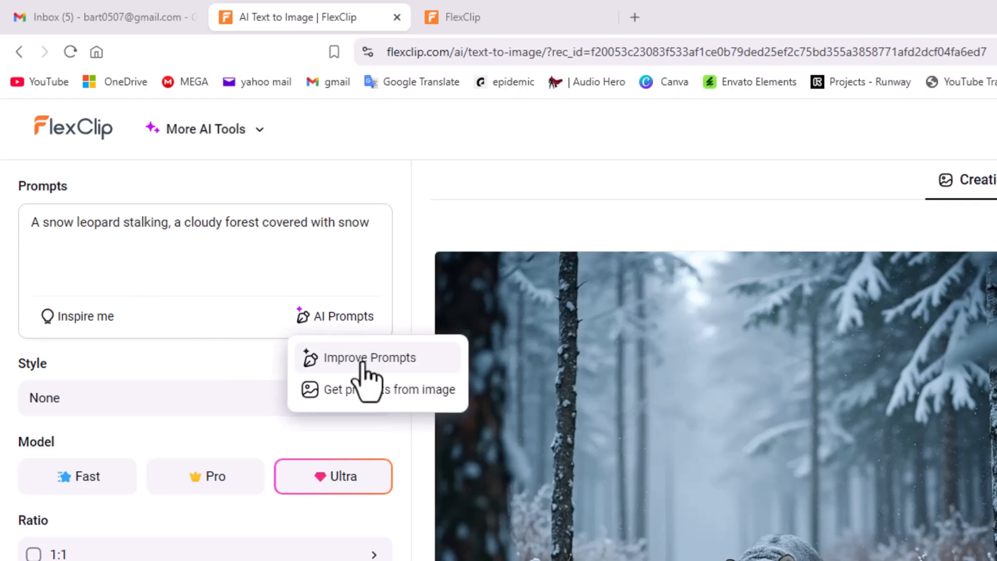
click(368, 357)
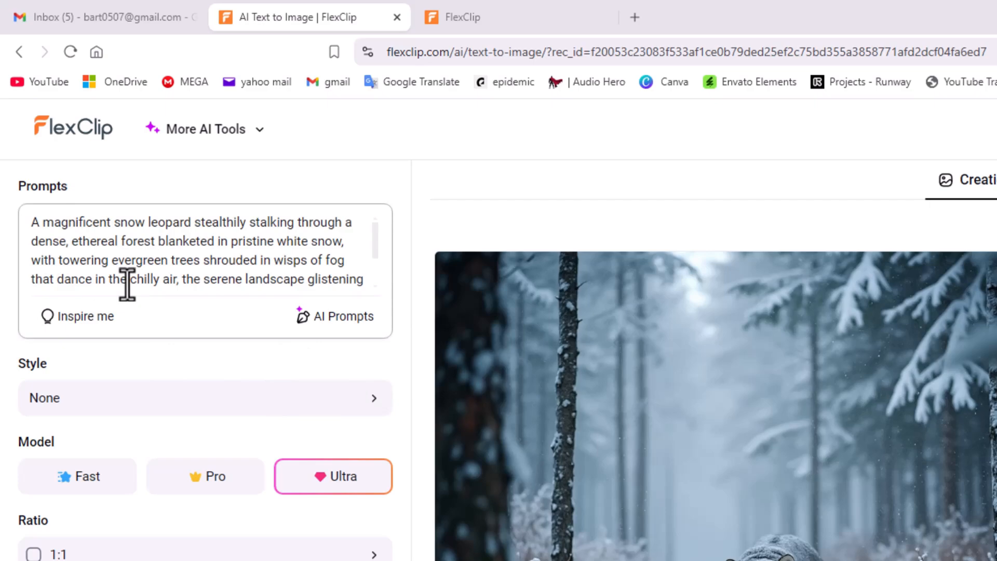
click(89, 454)
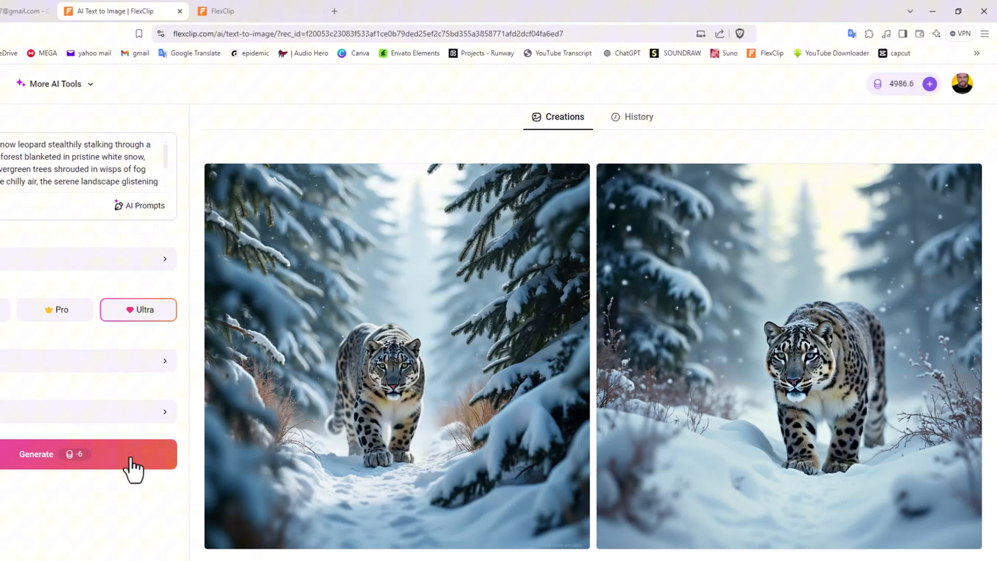
mouse_move(274, 404)
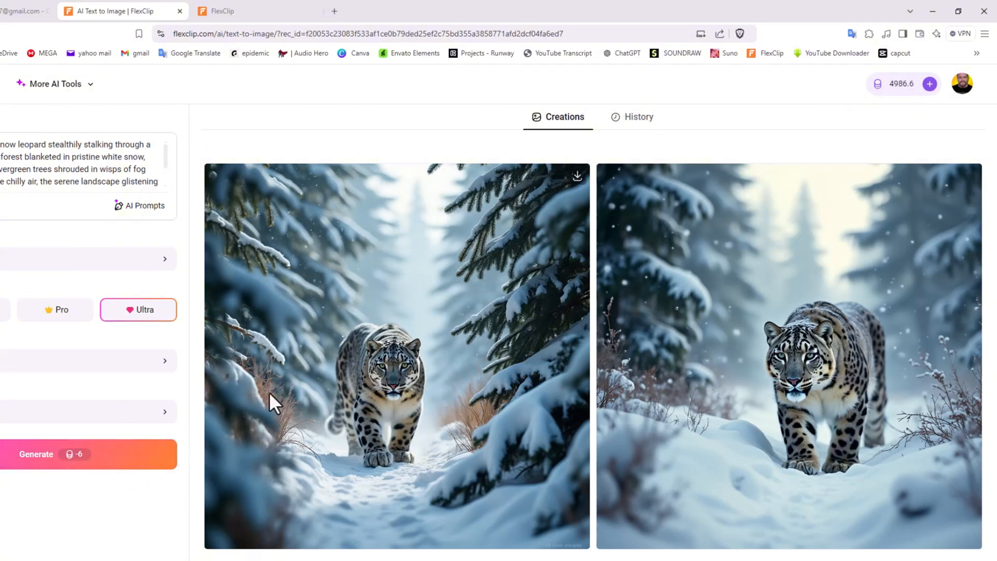
click(639, 117)
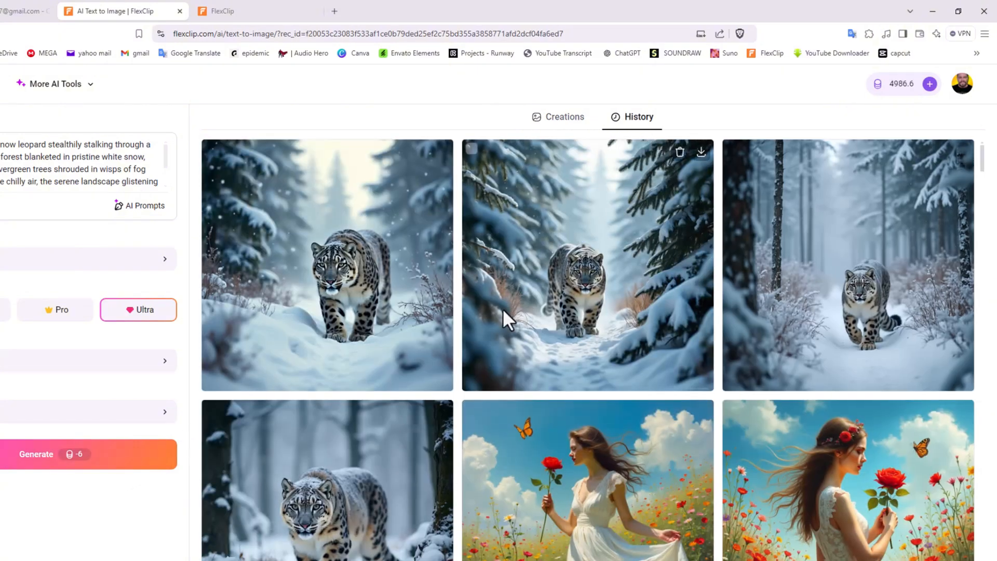
scroll(down, 3)
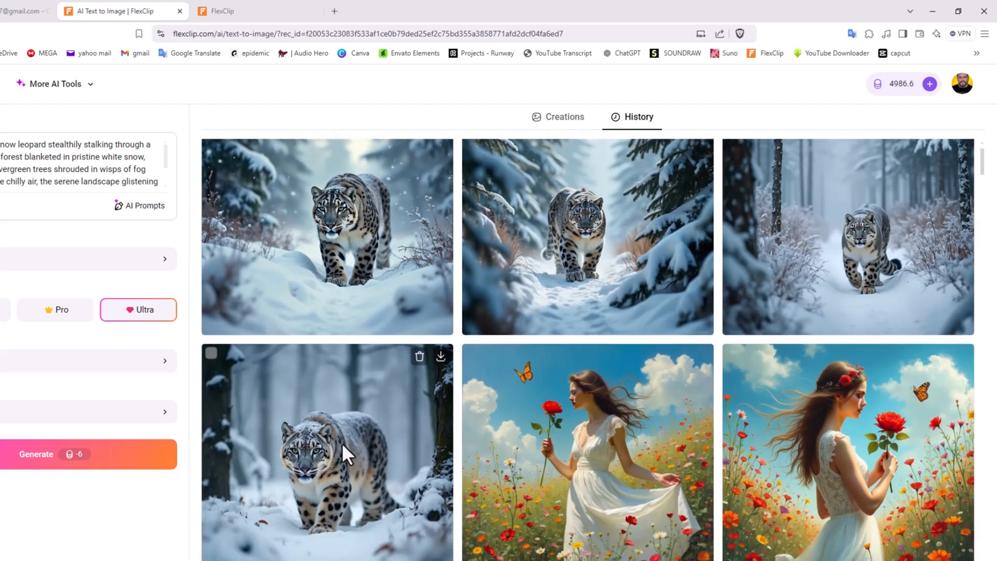
mouse_move(781, 293)
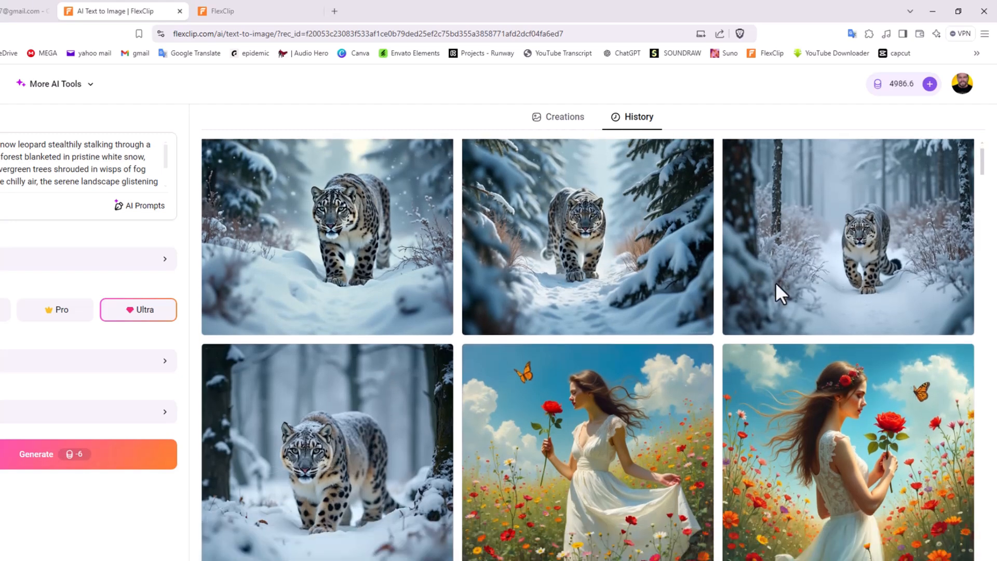
mouse_move(384, 344)
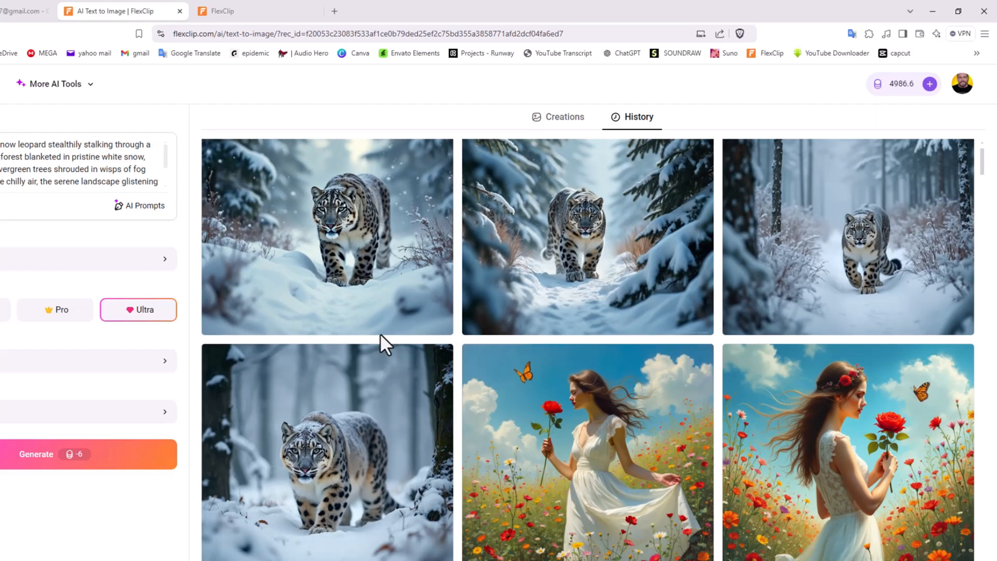
scroll(down, 3)
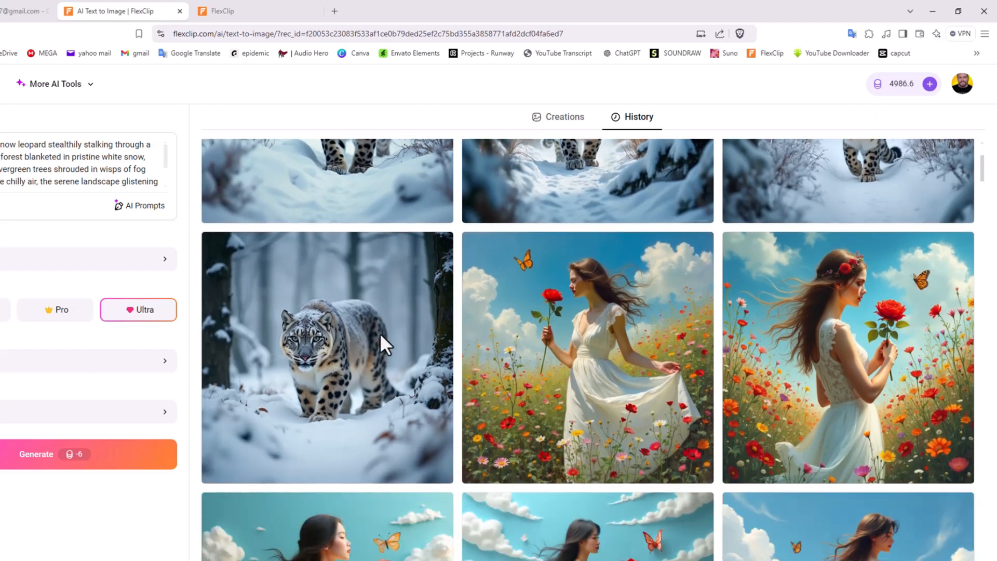
scroll(down, 3)
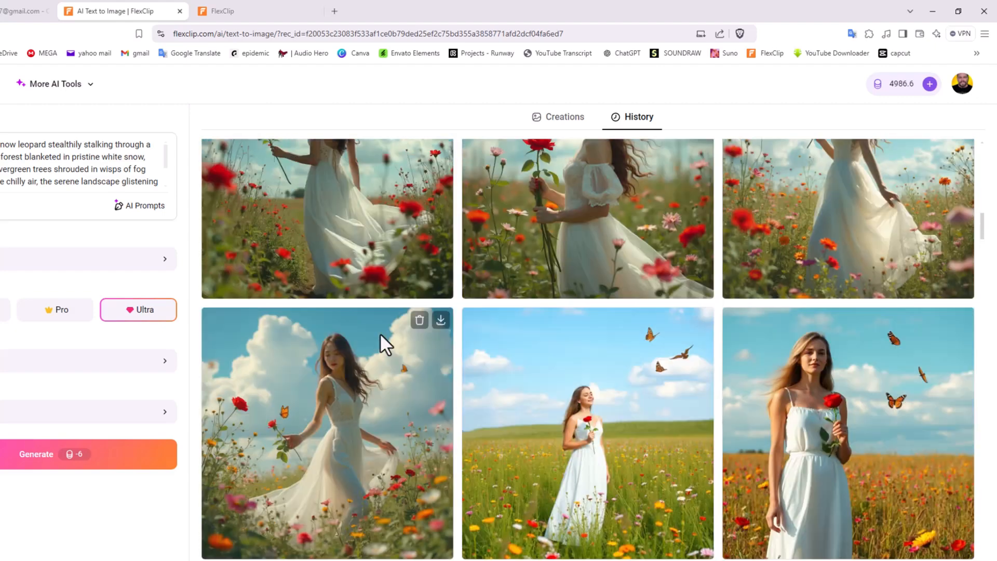
scroll(down, 3)
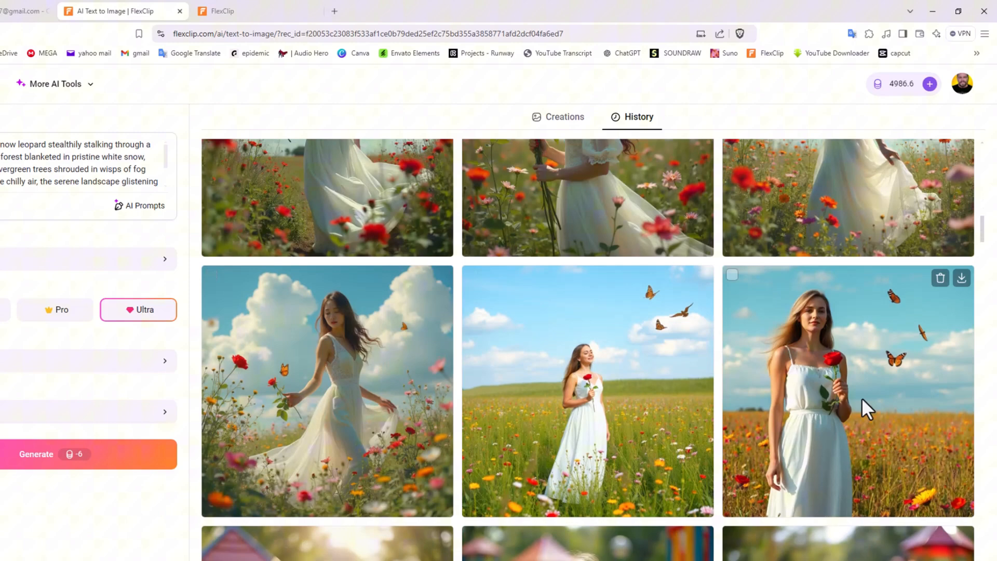
scroll(down, 3)
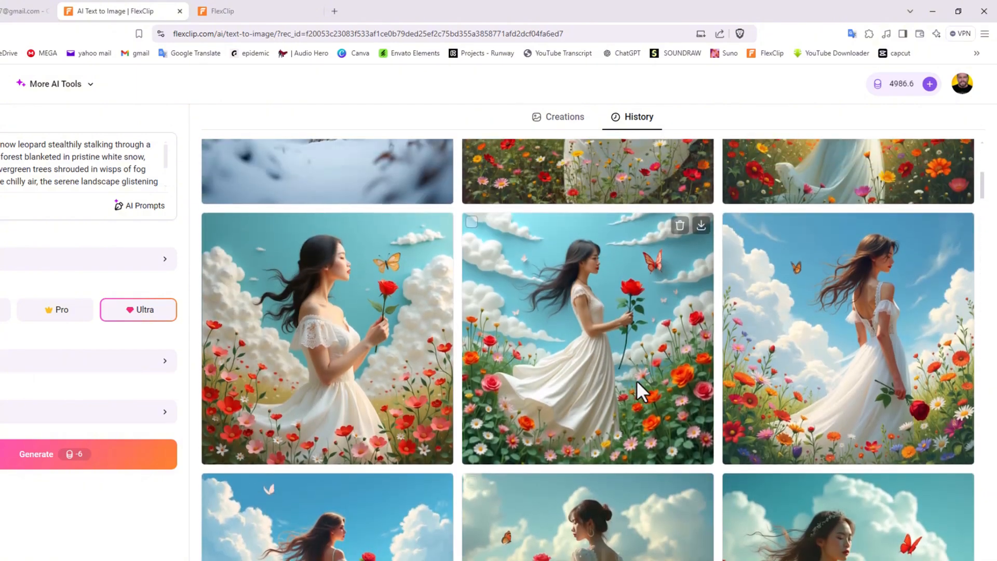
scroll(down, 3)
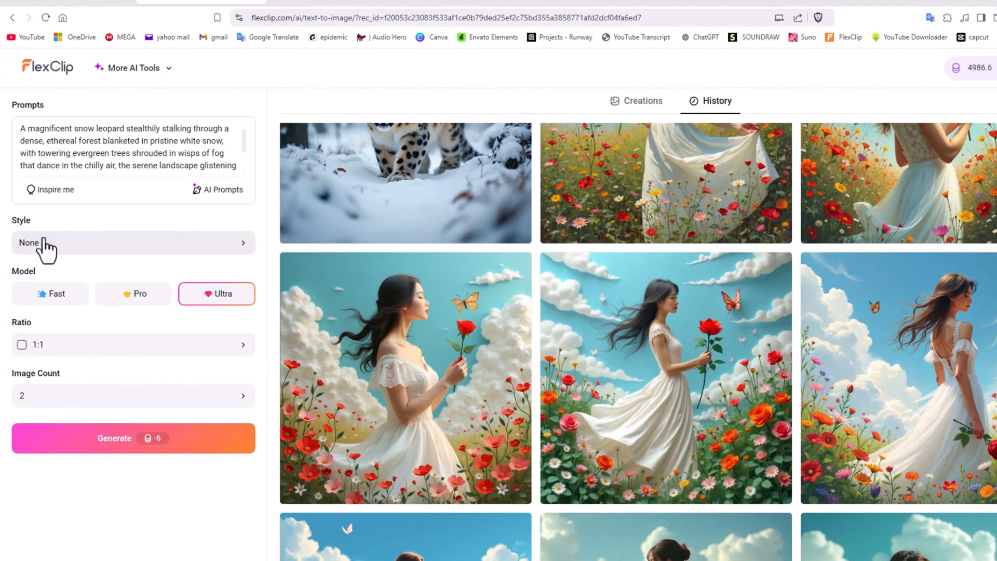
Review the Style, Ratio and Image Count options, keeping two images per generation
click(133, 243)
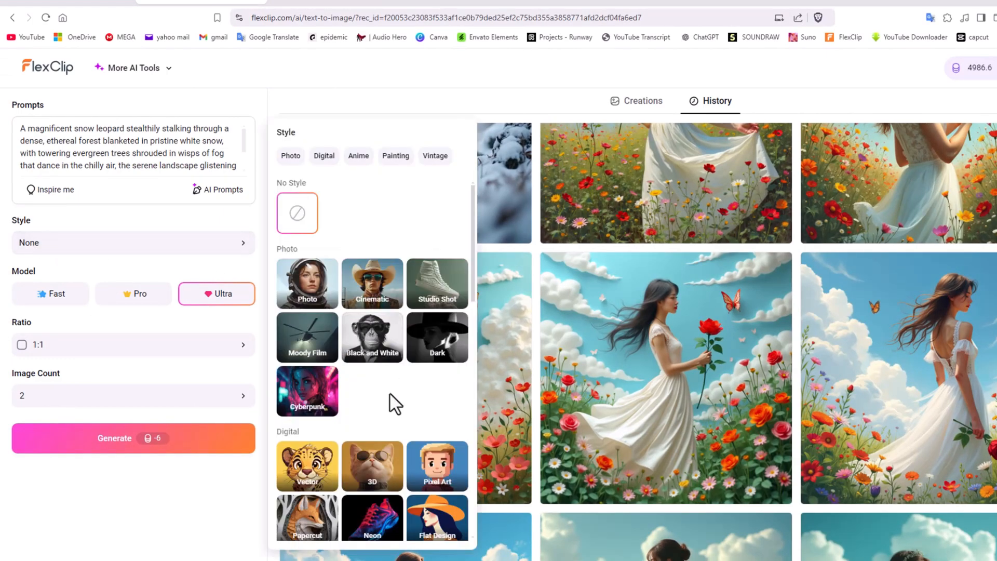
click(133, 345)
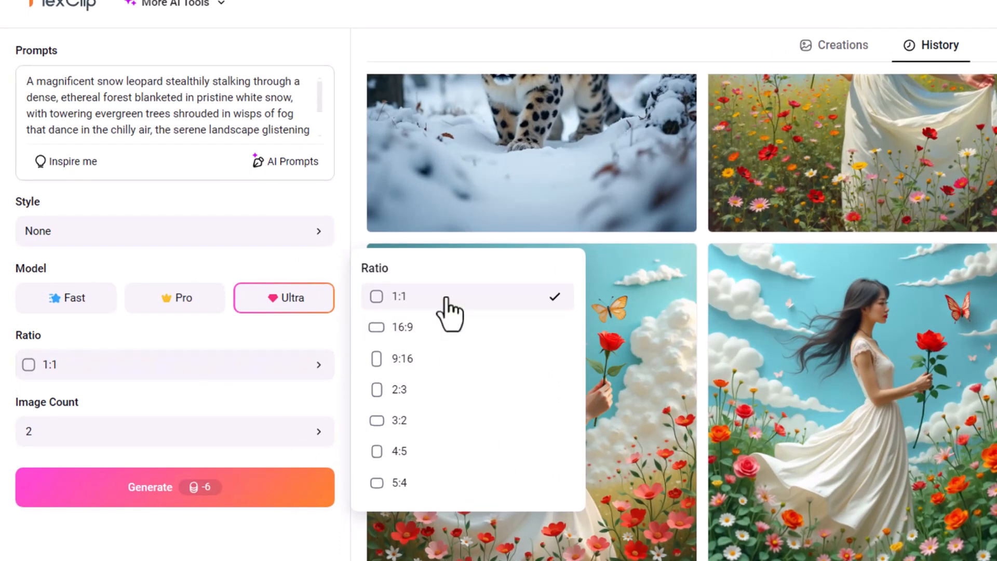
mouse_move(254, 431)
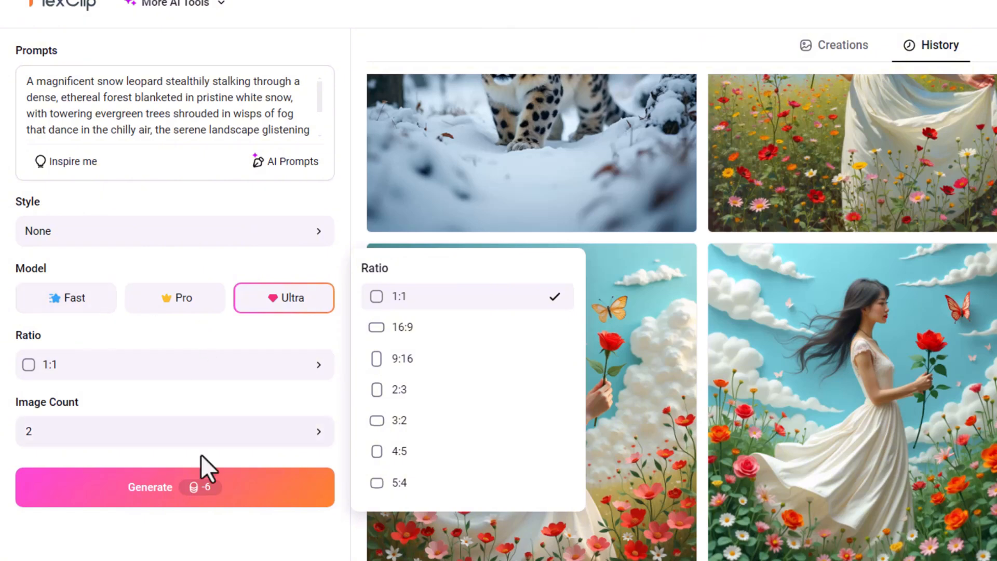
click(174, 431)
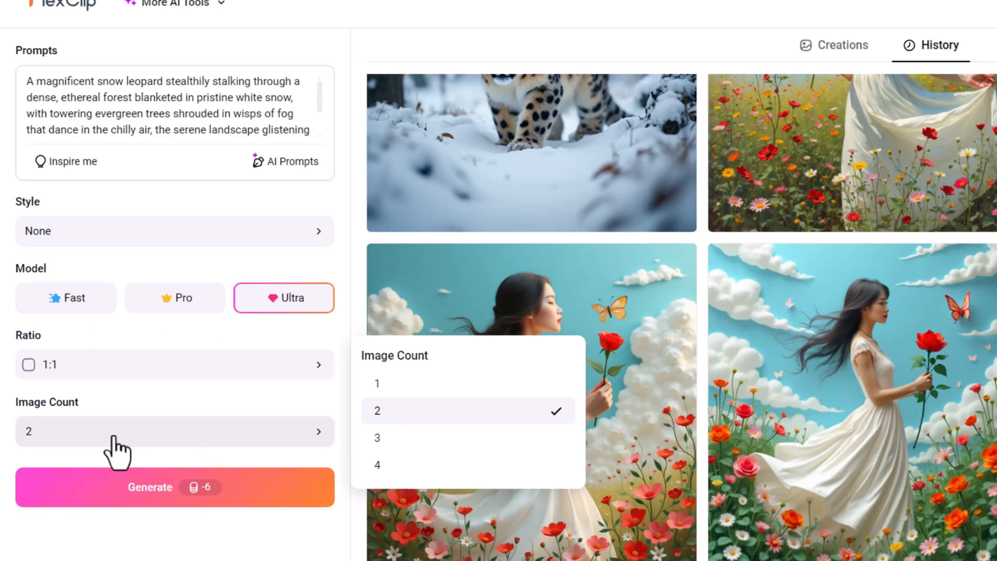
mouse_move(714, 402)
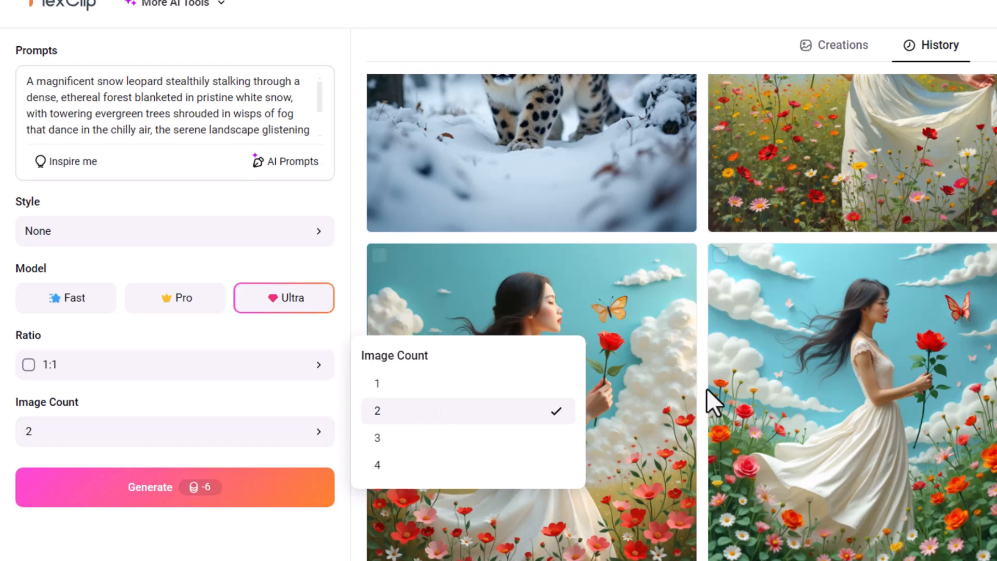